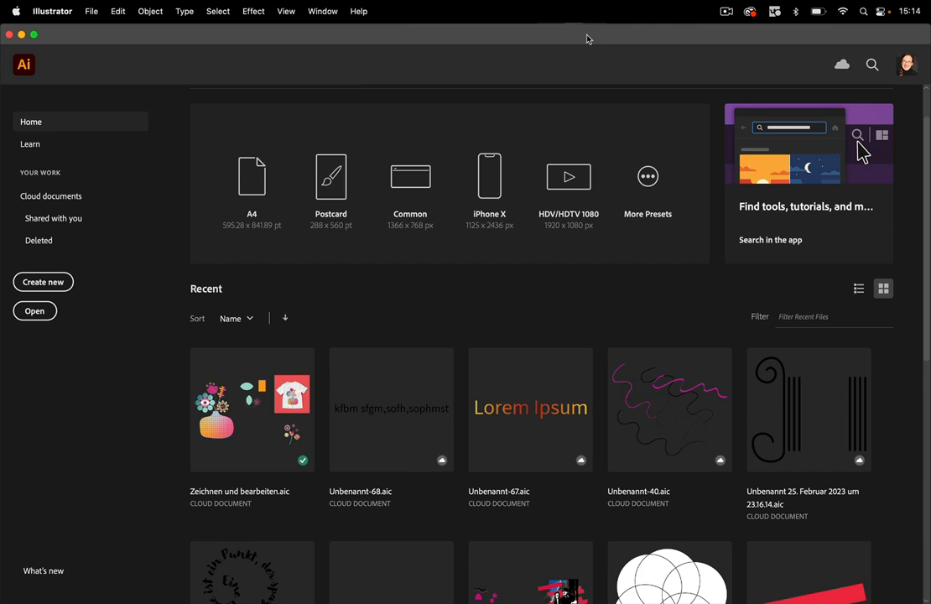
{"action": "mouse_move", "coordinate": [546, 42]}
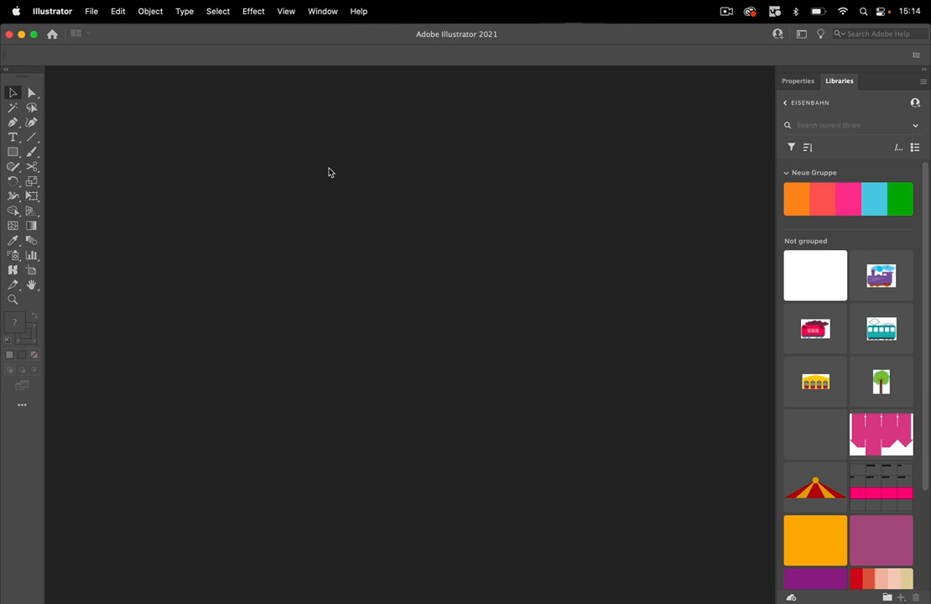
{"action": "mouse_move", "coordinate": [330, 11]}
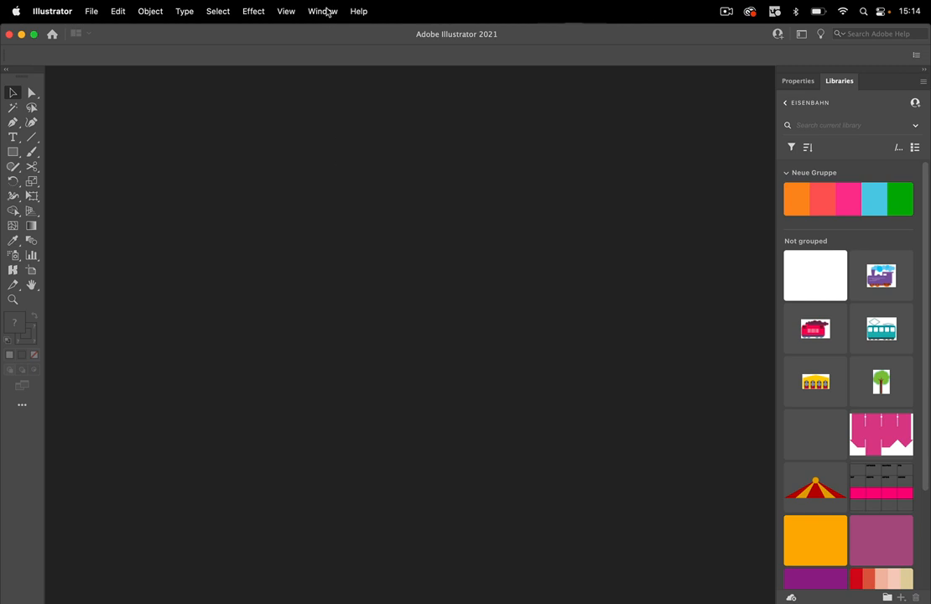
- Show the floating Swatches panel from the Window menu while no document is open
{"action": "left_click", "coordinate": [323, 11]}
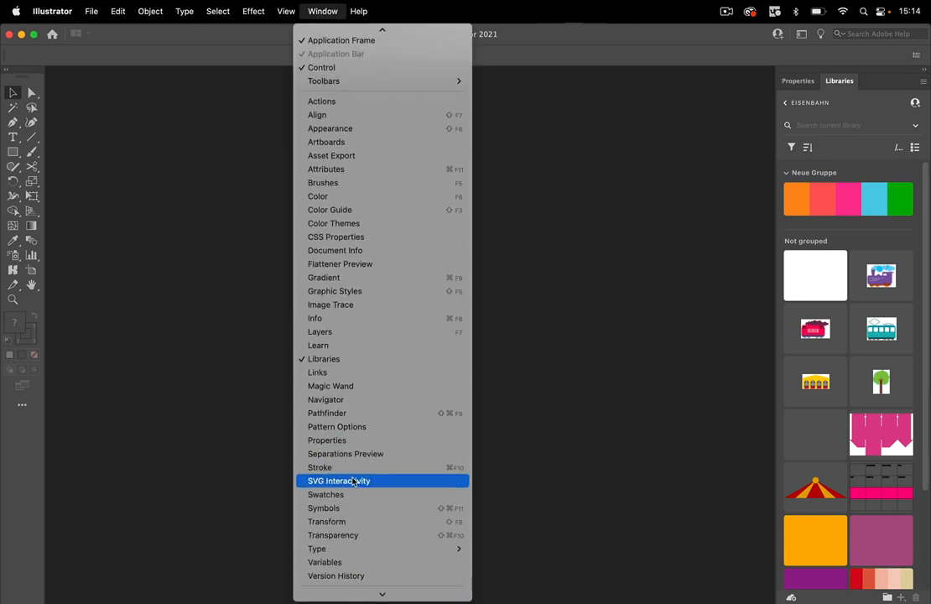
{"action": "left_click", "coordinate": [326, 494]}
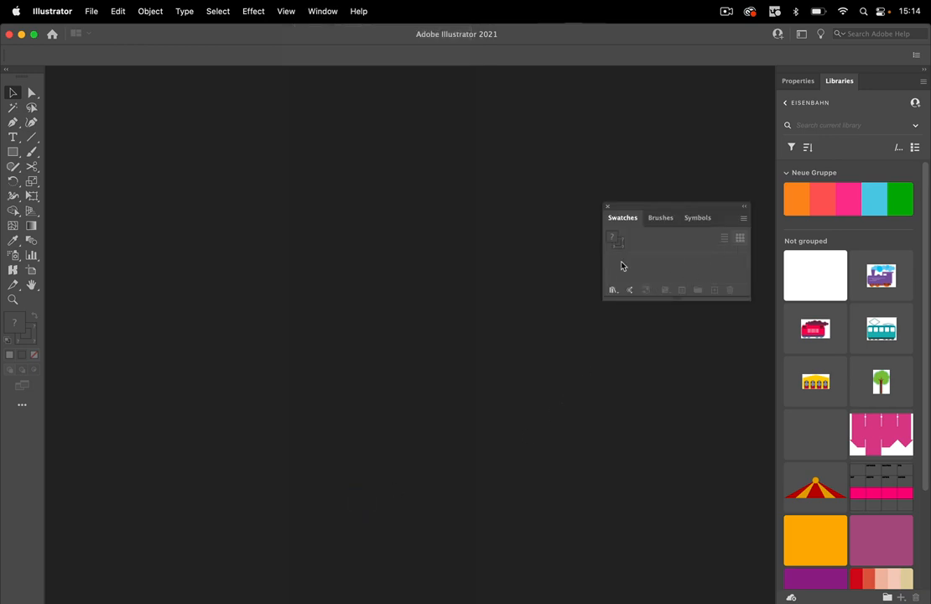
{"action": "mouse_move", "coordinate": [714, 289]}
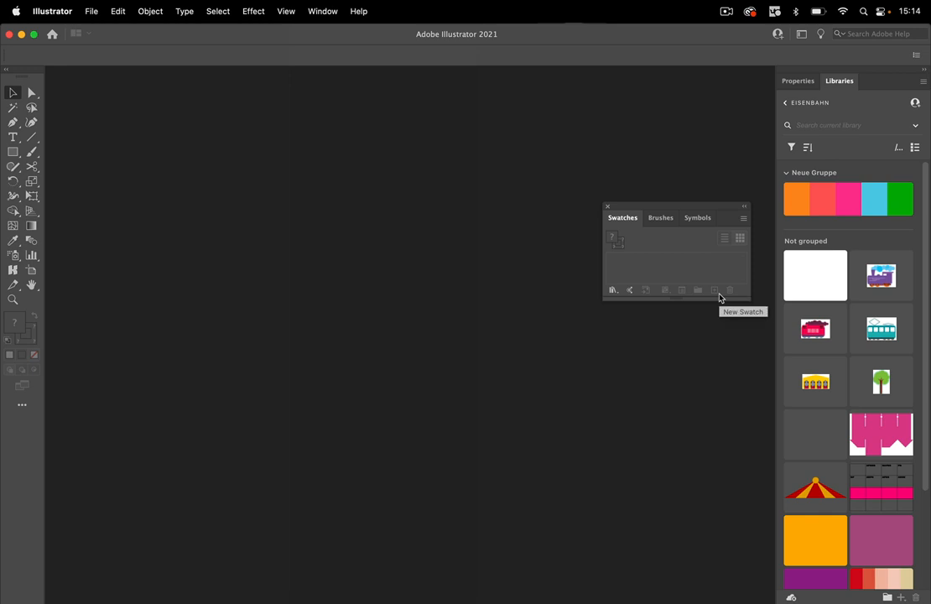
{"action": "mouse_move", "coordinate": [719, 298]}
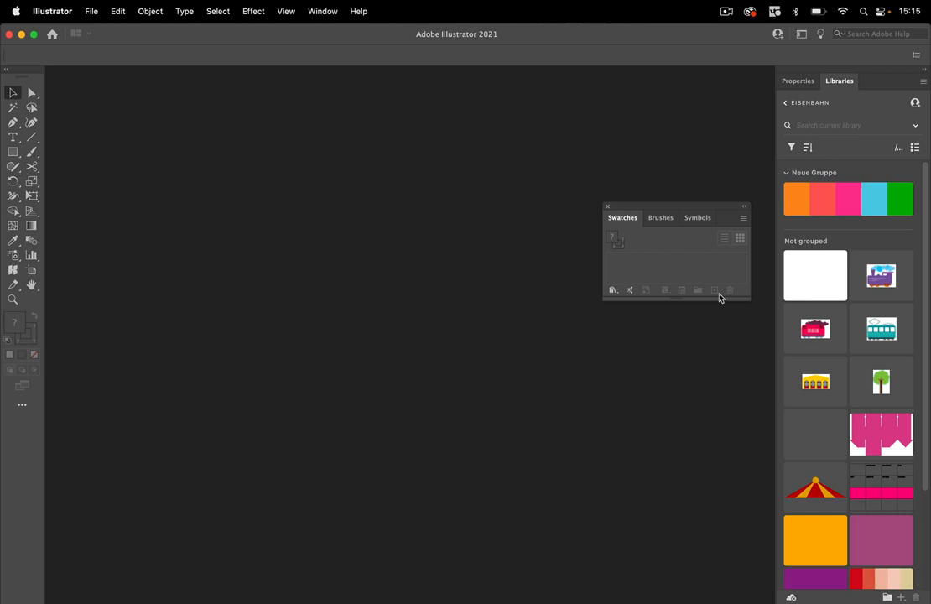
{"action": "mouse_move", "coordinate": [619, 209]}
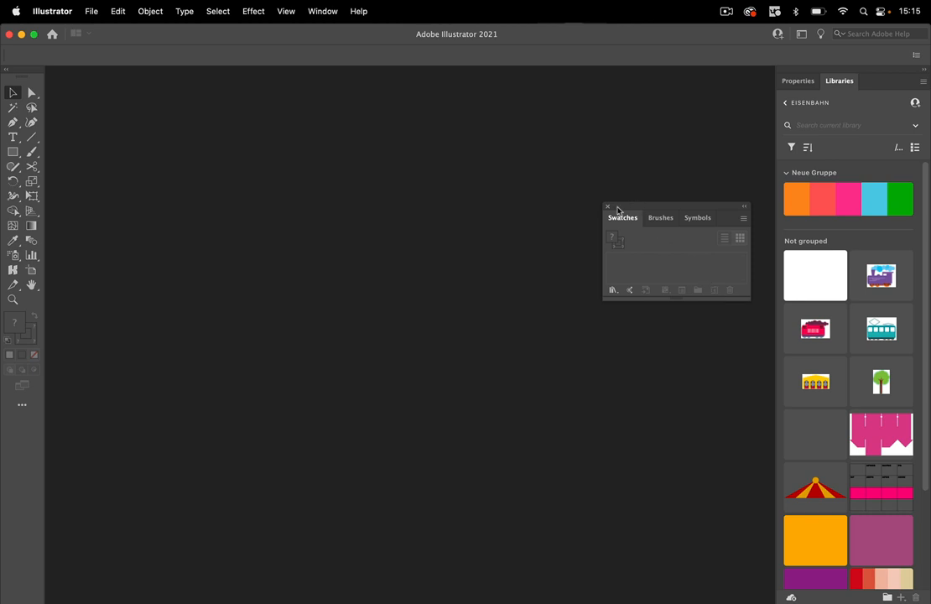
- Create a new blank A4 document, Untitled-2 in CMYK
{"action": "left_click", "coordinate": [608, 207]}
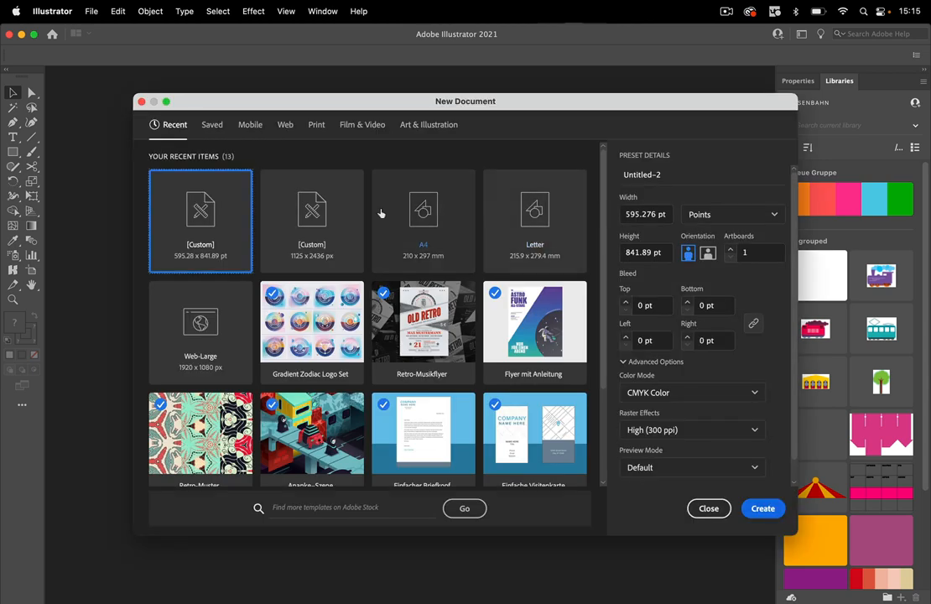
{"action": "left_click", "coordinate": [423, 218]}
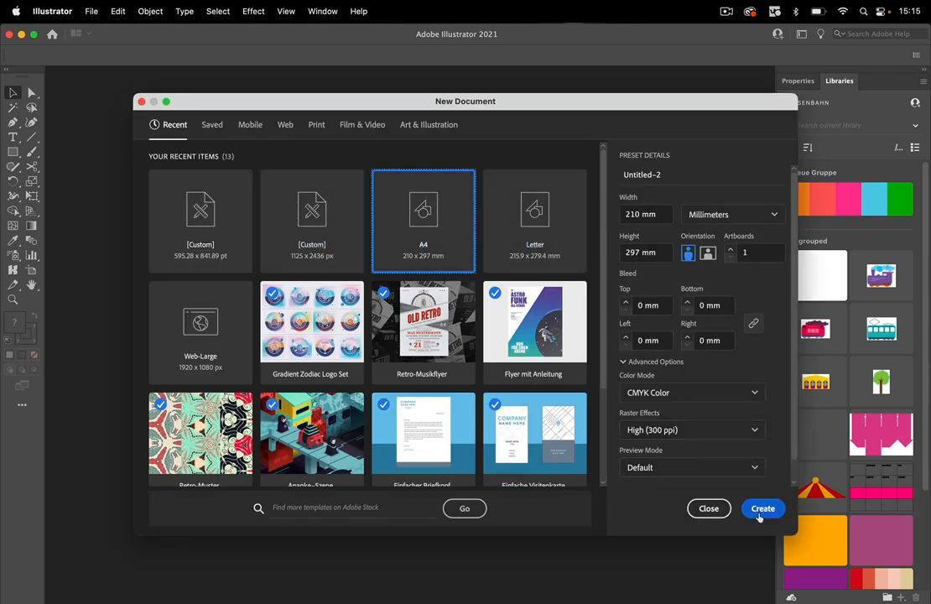
{"action": "left_click", "coordinate": [762, 509]}
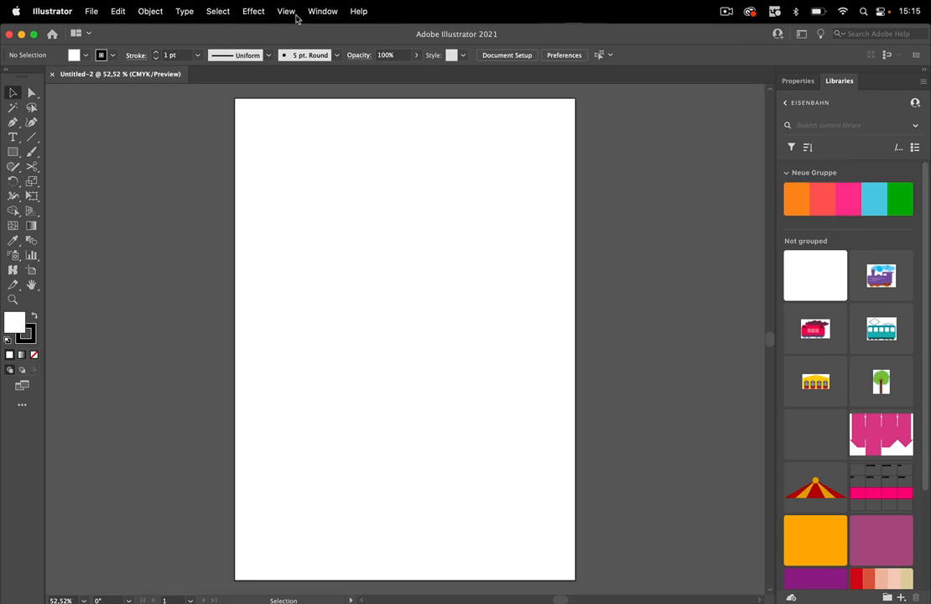
- Reopen the Swatches panel and open Test.tif, keeping its embedded colour profile
{"action": "left_click", "coordinate": [322, 11]}
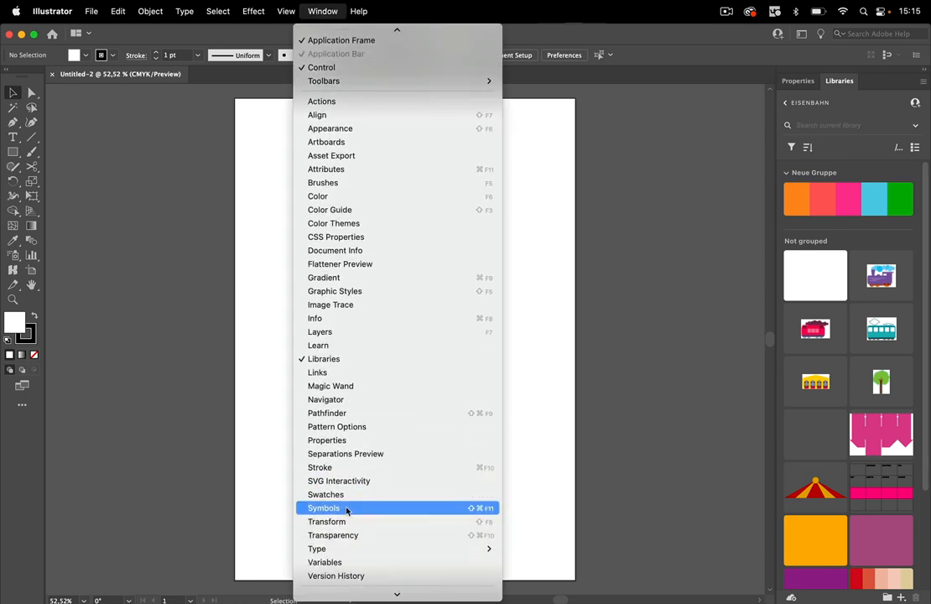
{"action": "left_click", "coordinate": [325, 494]}
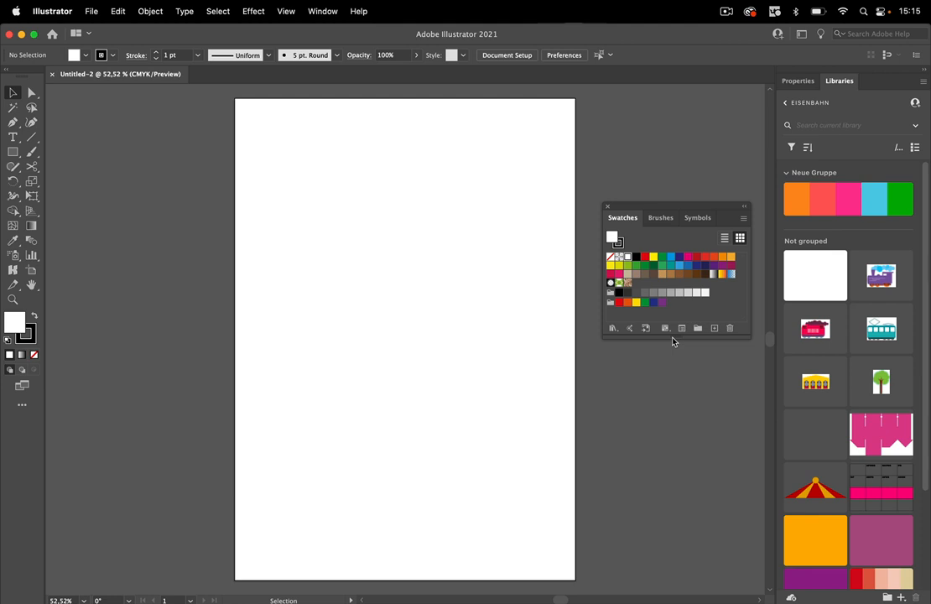
{"action": "mouse_move", "coordinate": [447, 200]}
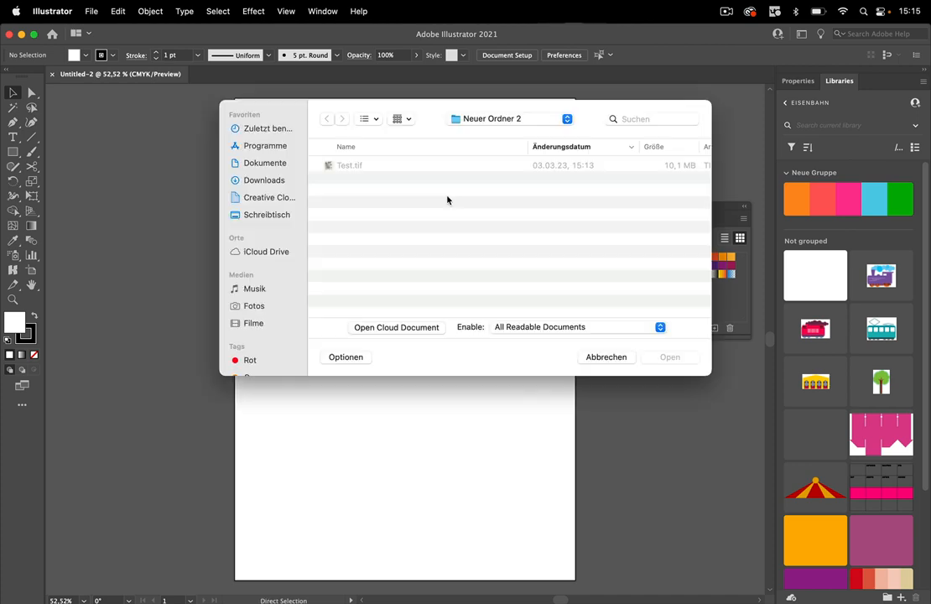
{"action": "left_click", "coordinate": [350, 166]}
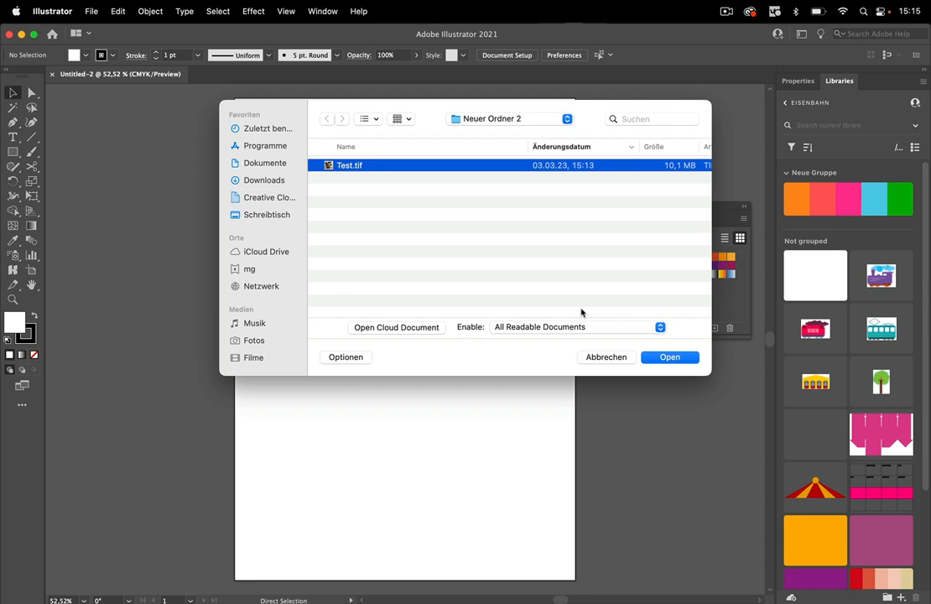
{"action": "left_click", "coordinate": [669, 357]}
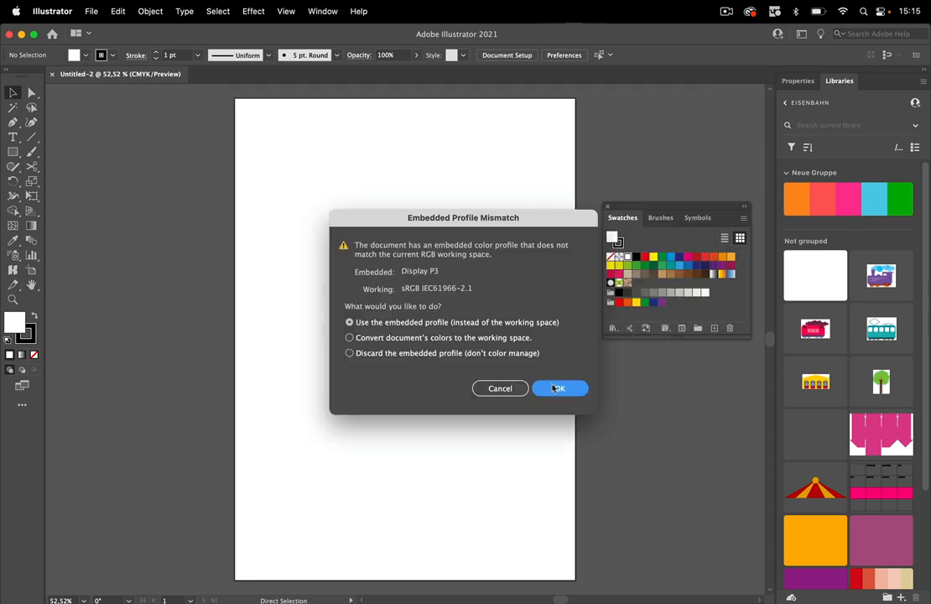
{"action": "left_click", "coordinate": [558, 389]}
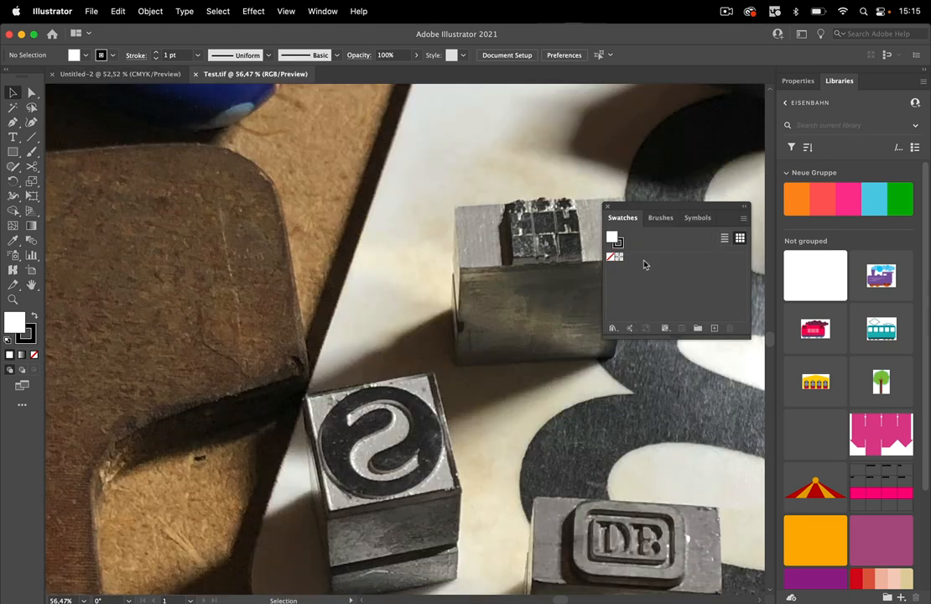
{"action": "mouse_move", "coordinate": [635, 278]}
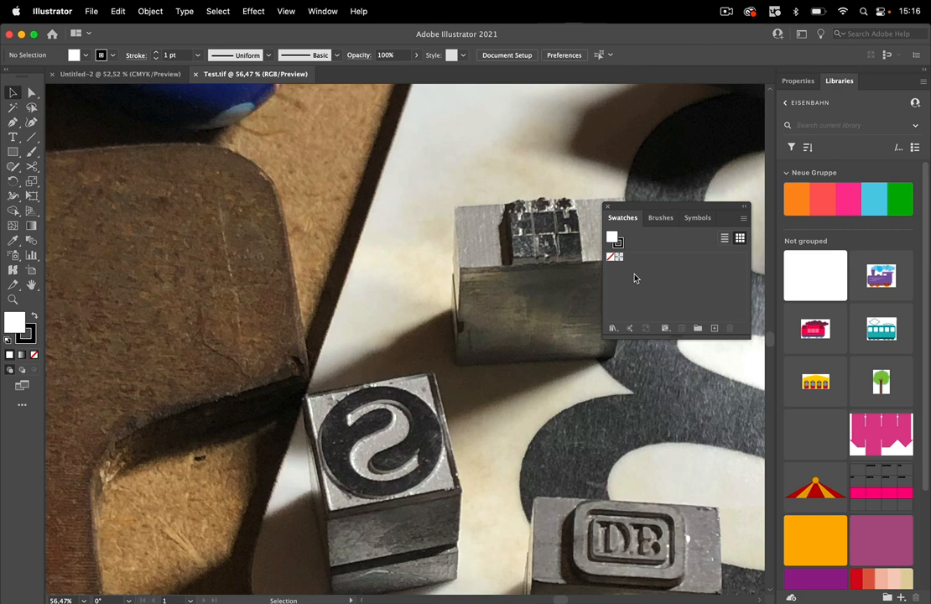
{"action": "mouse_move", "coordinate": [468, 283]}
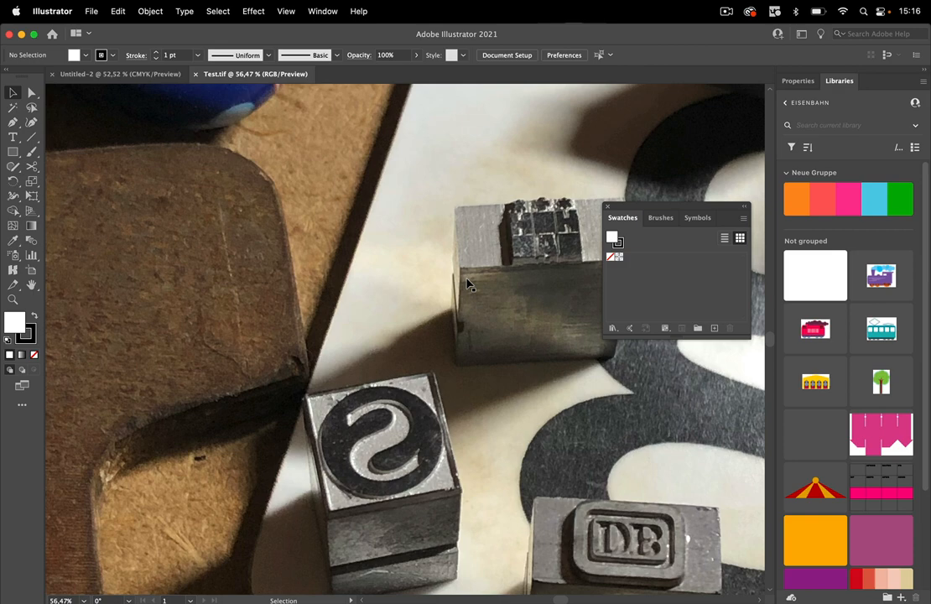
{"action": "mouse_move", "coordinate": [583, 220]}
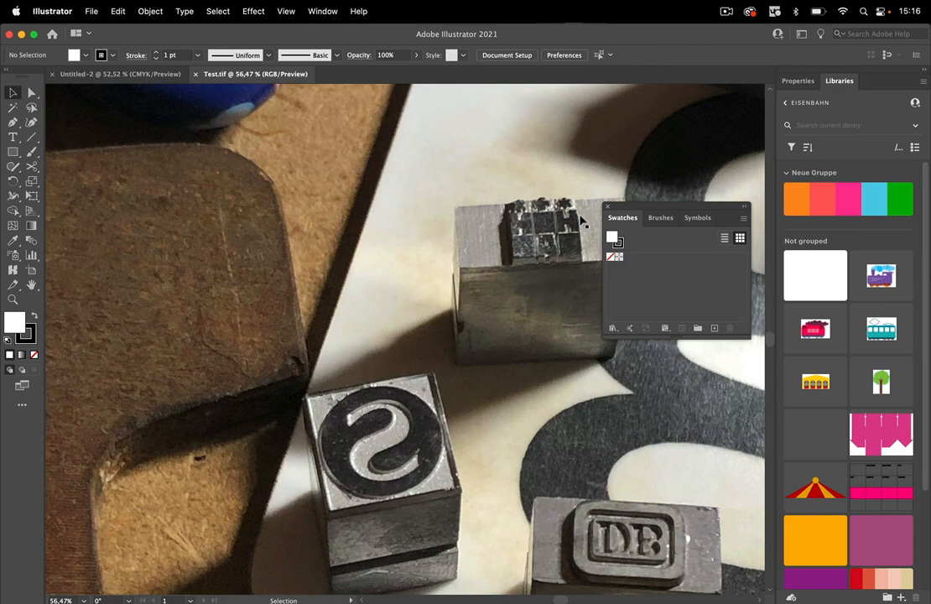
{"action": "mouse_move", "coordinate": [723, 323]}
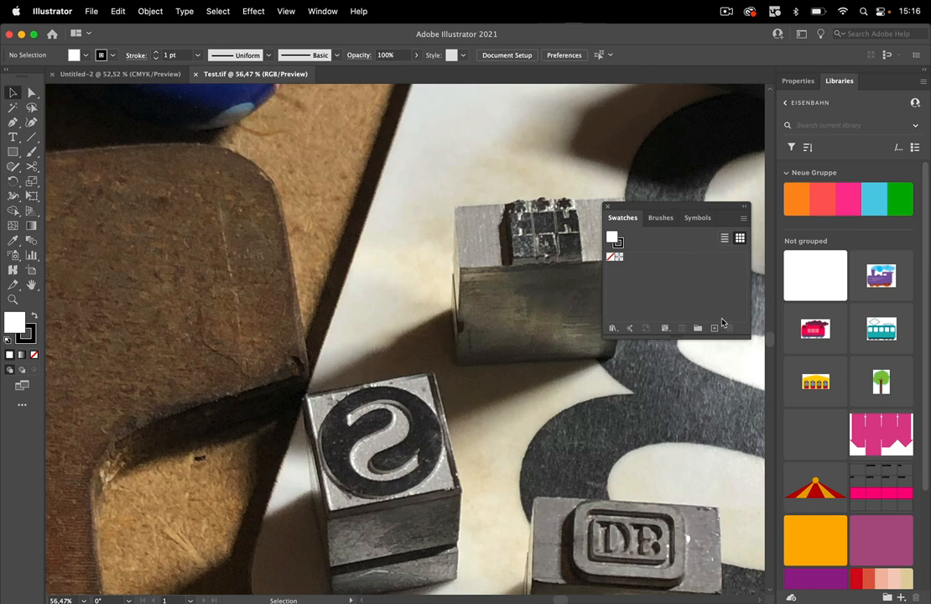
{"action": "mouse_move", "coordinate": [714, 328]}
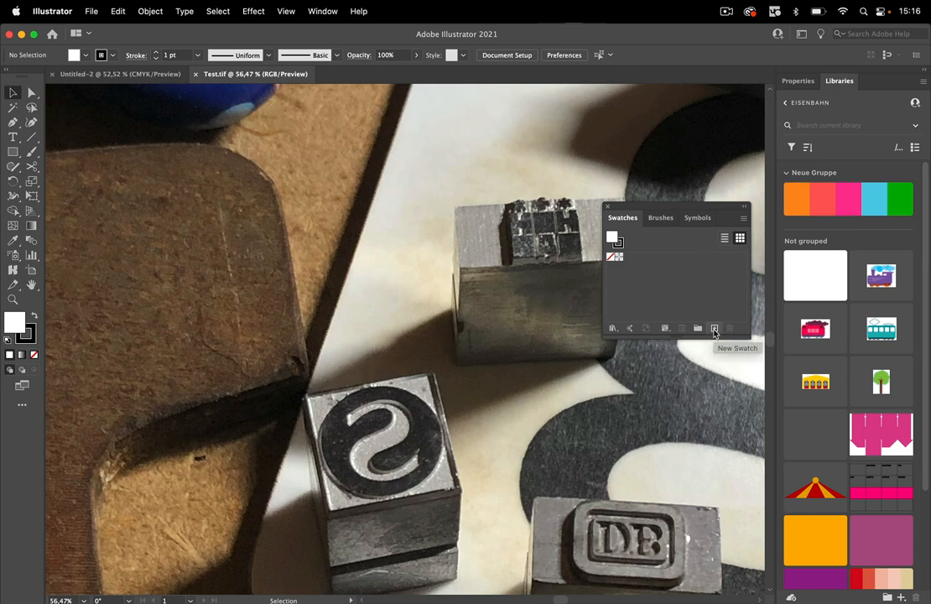
- Open the Swatch Libraries menu and expand the Nature collection to Beach
{"action": "left_click", "coordinate": [714, 328]}
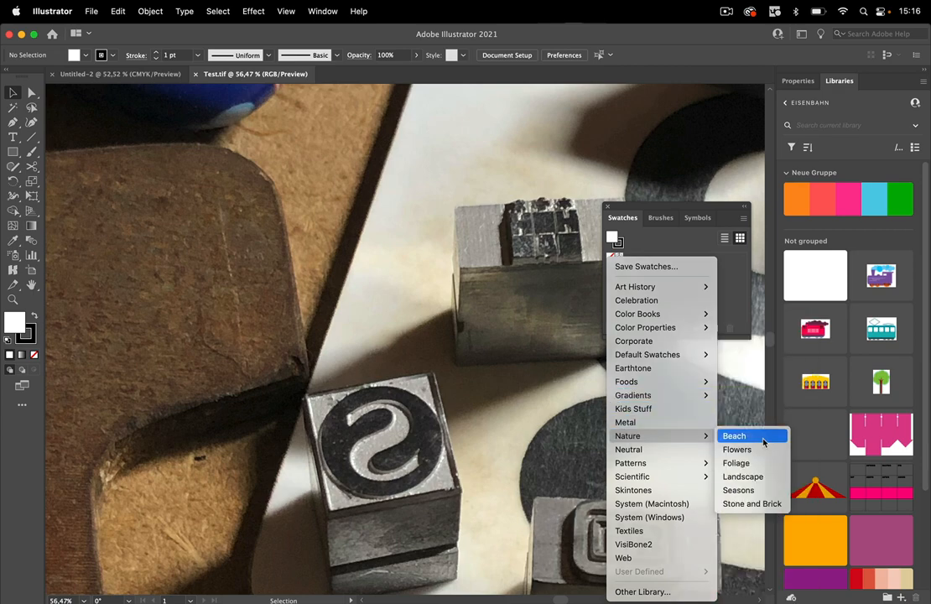
- Load Nature > Beach, add its colour groups to Swatches, and view them in Fill
{"action": "left_click", "coordinate": [734, 435]}
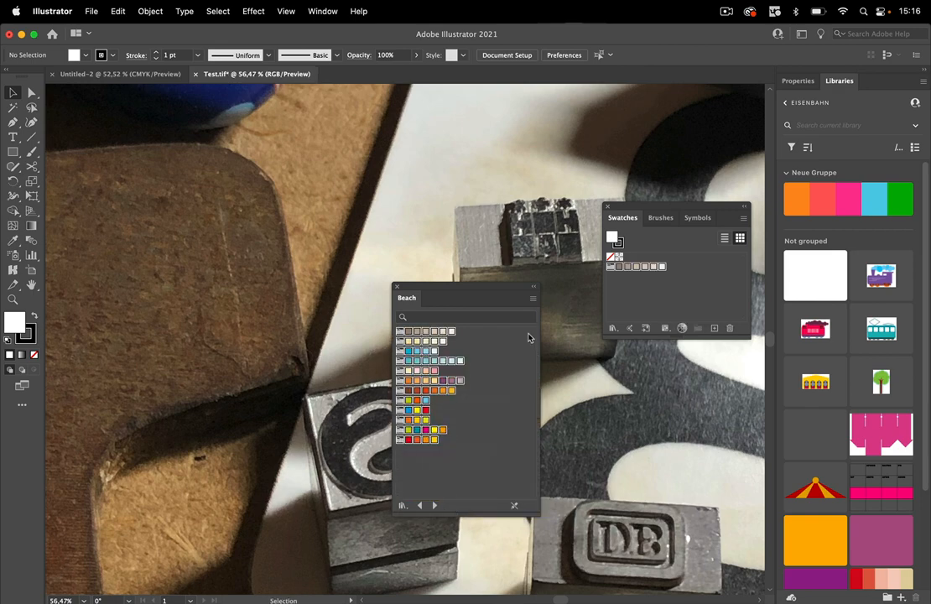
{"action": "left_click", "coordinate": [532, 298]}
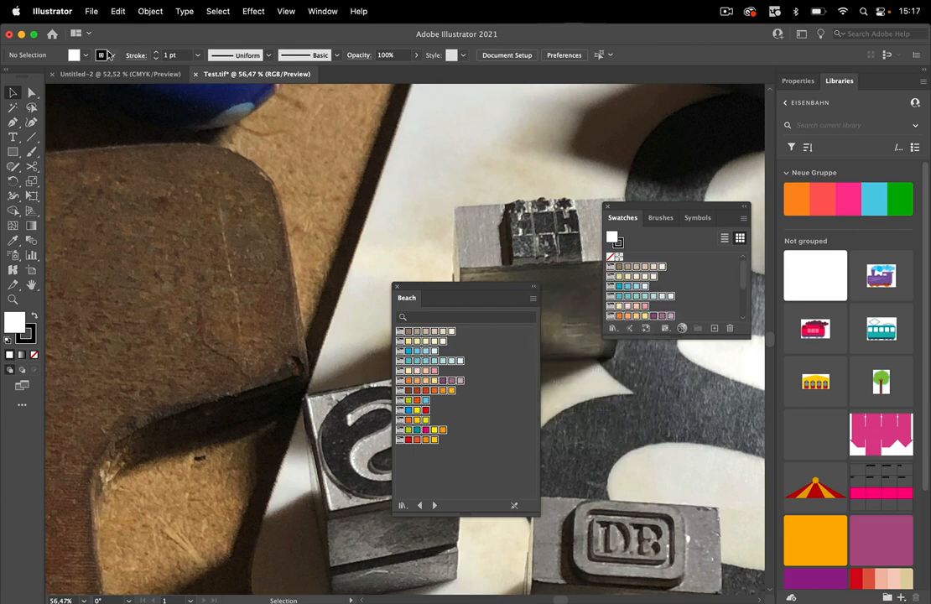
{"action": "left_click", "coordinate": [75, 55]}
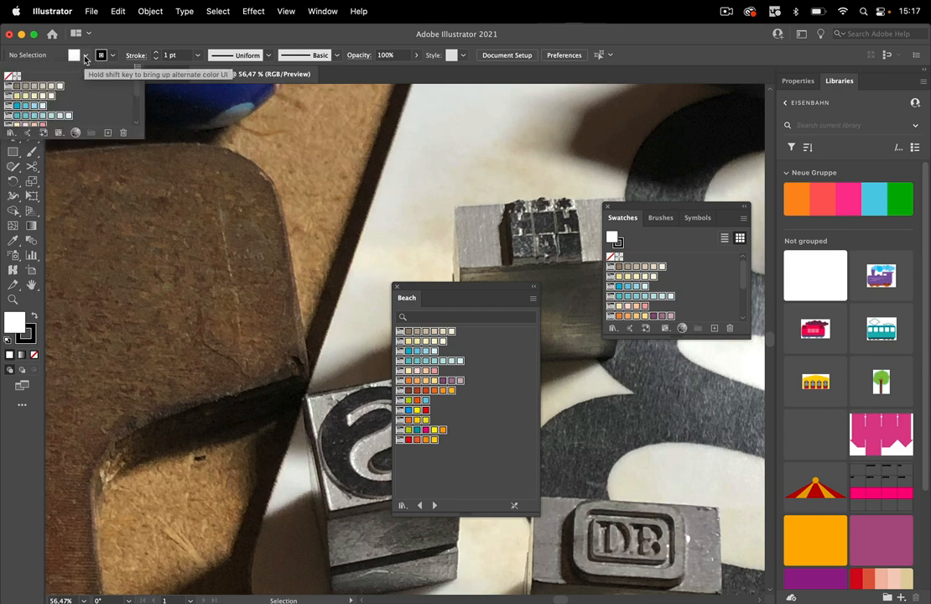